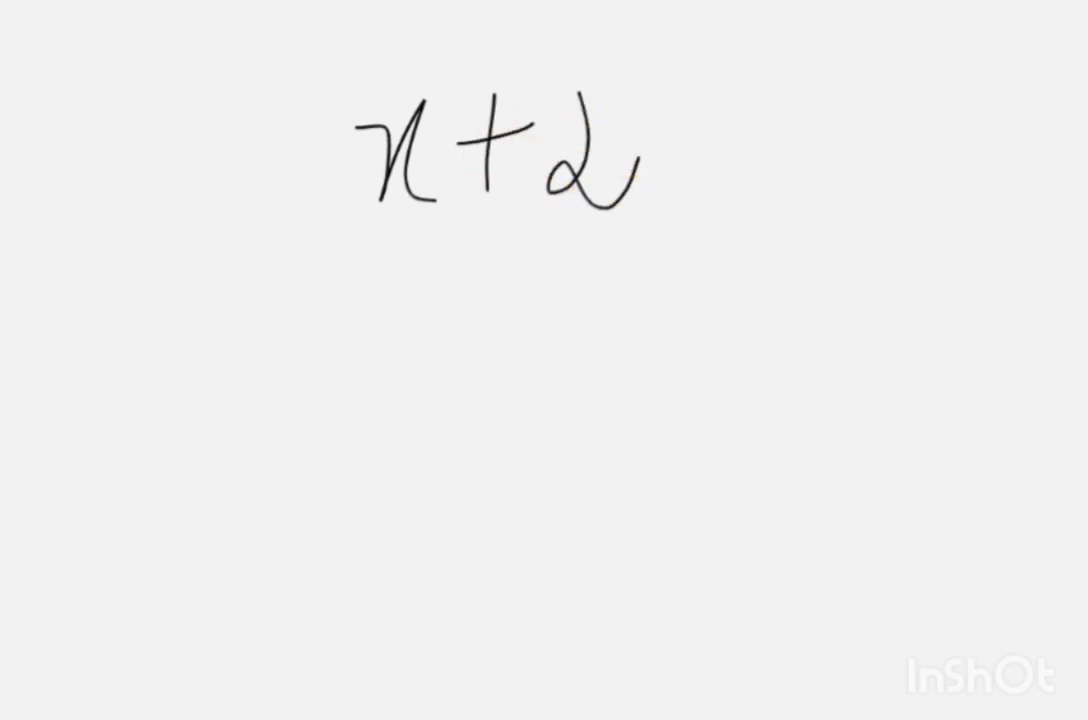
Handwrite the inequality x+2 ≥ 3 with an implies sign started beneath it.
left_click_drag(680, 90, 680, 236)
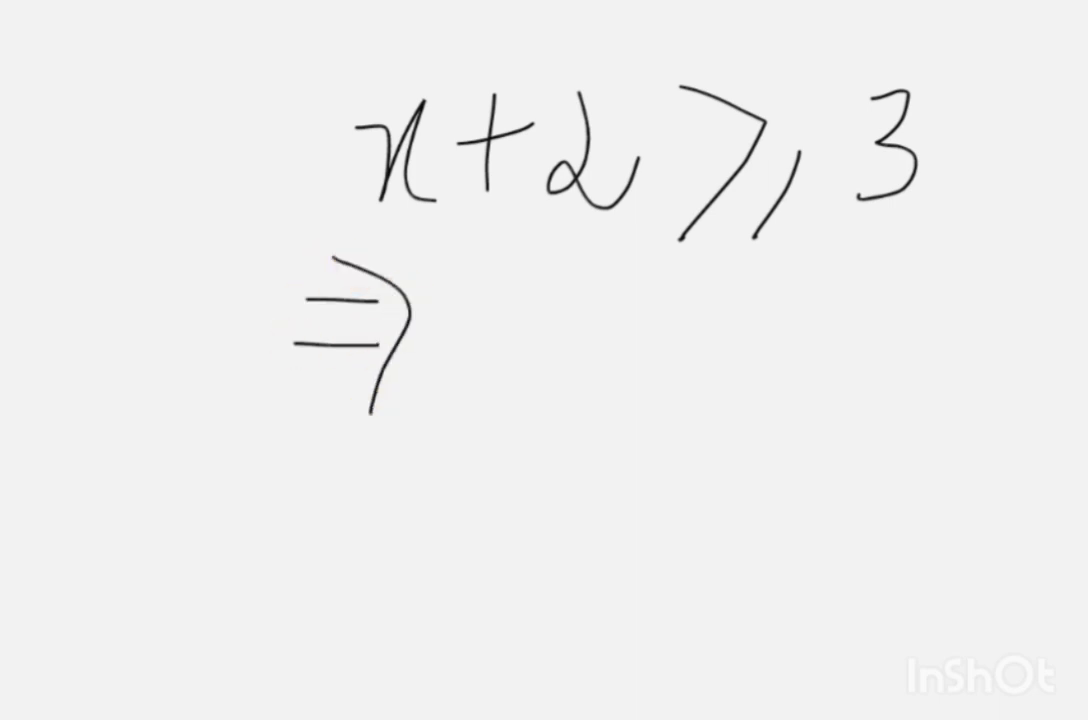
Underline x and 2, work down to a boxed x ≥ 1, then write x ≥ 2 above a 0–4 number line.
left_click_drag(362, 220, 416, 212)
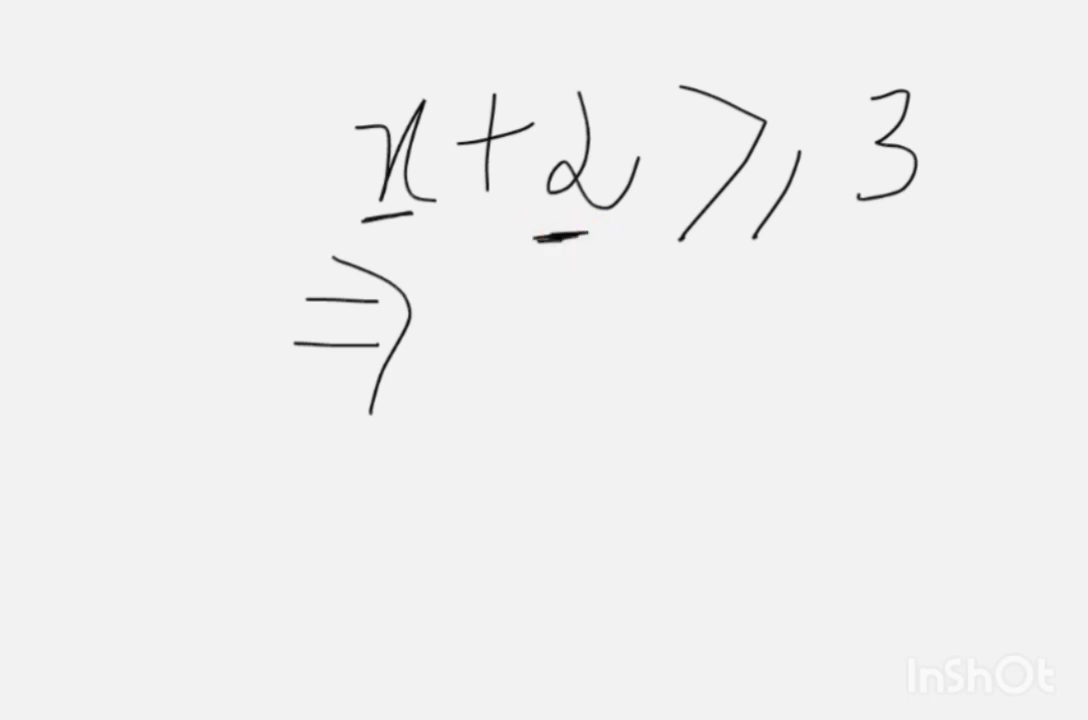
left_click_drag(600, 96, 904, 64)
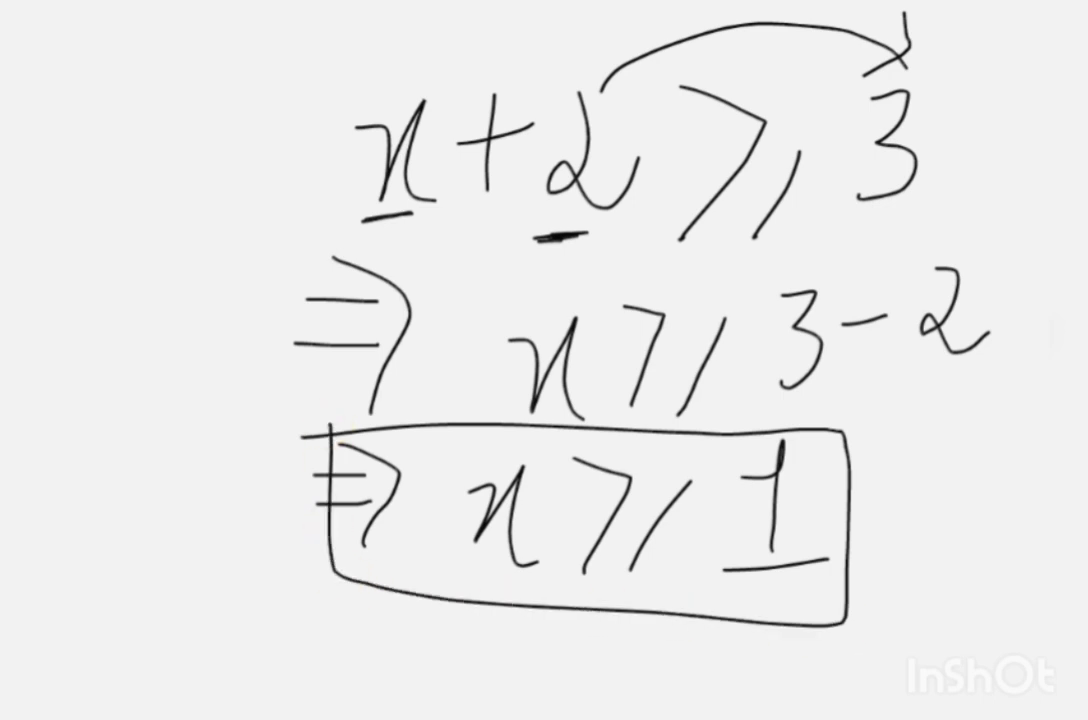
left_click_drag(196, 240, 390, 148)
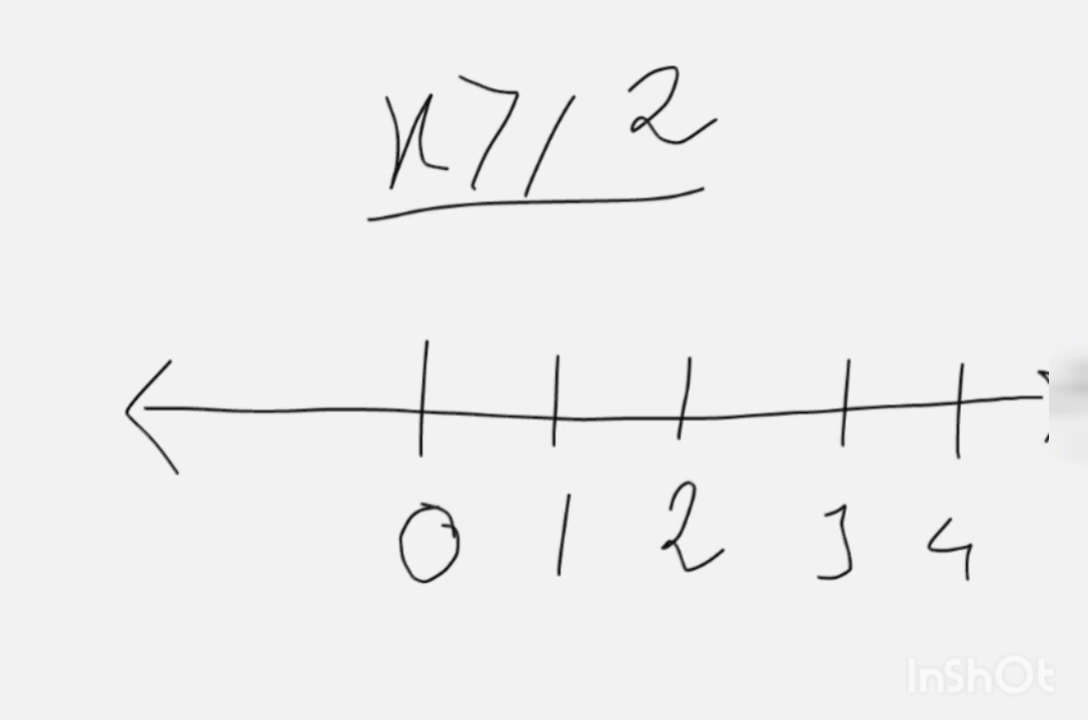
Scribble a filled dot at tick 2 on the number line beneath x ≥ 2.
left_click_drag(644, 180, 710, 178)
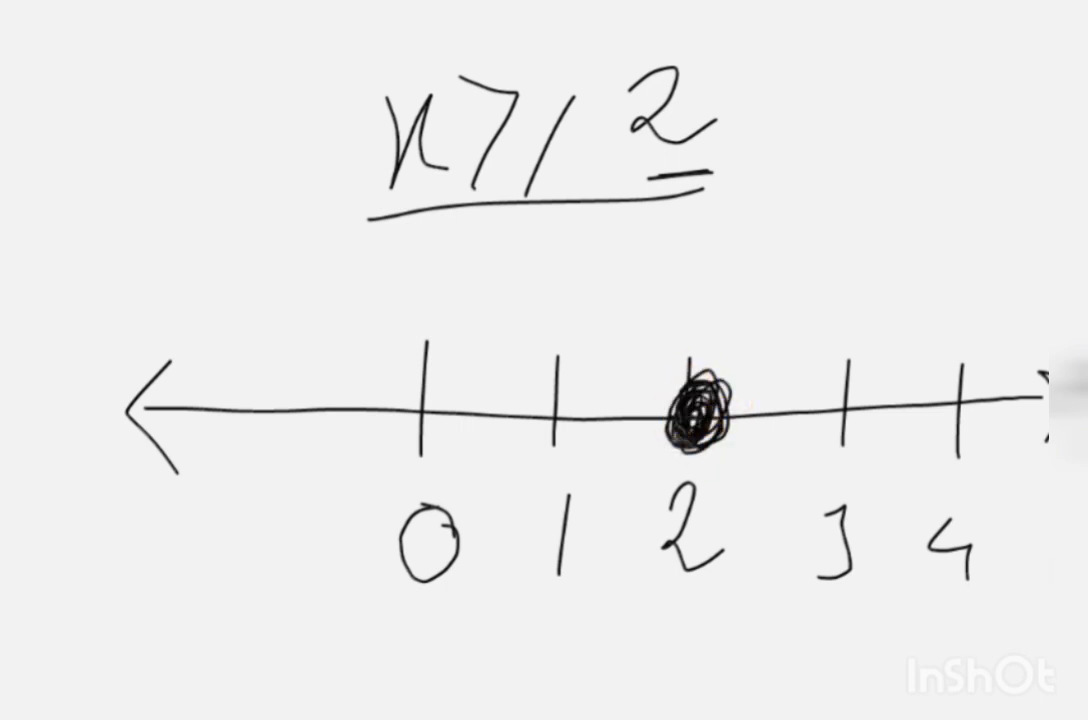
Draw the solution ray from 2 rightward with an arrowhead and underline x ≥ 2 again.
left_click_drag(710, 404, 1030, 390)
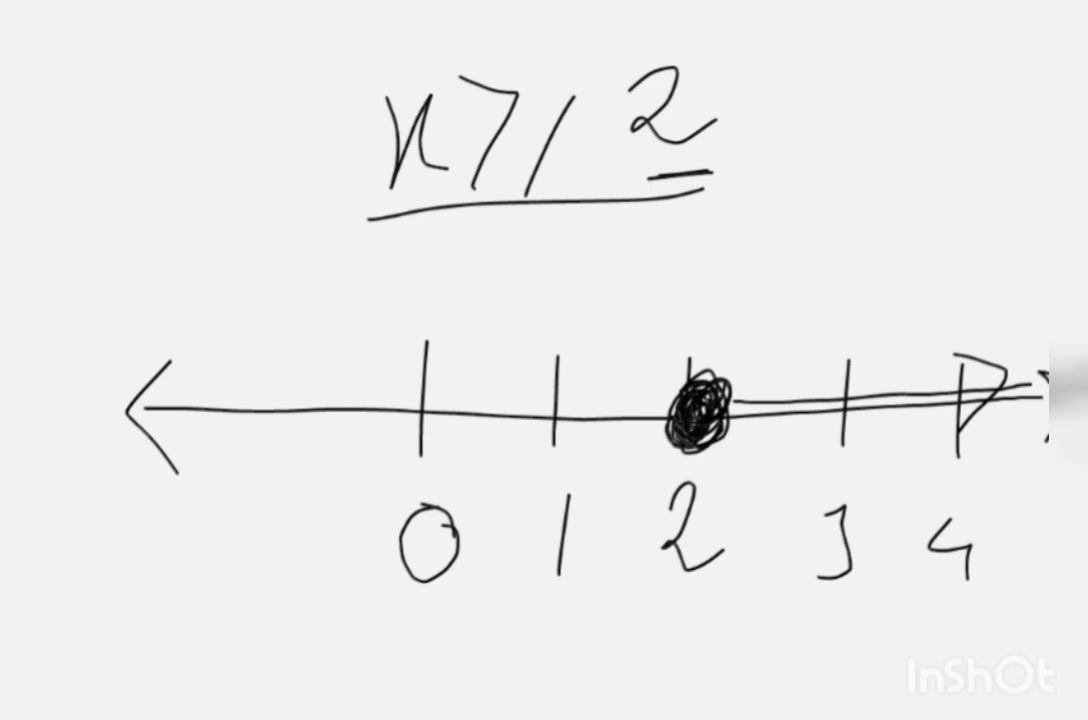
left_click_drag(720, 410, 1020, 404)
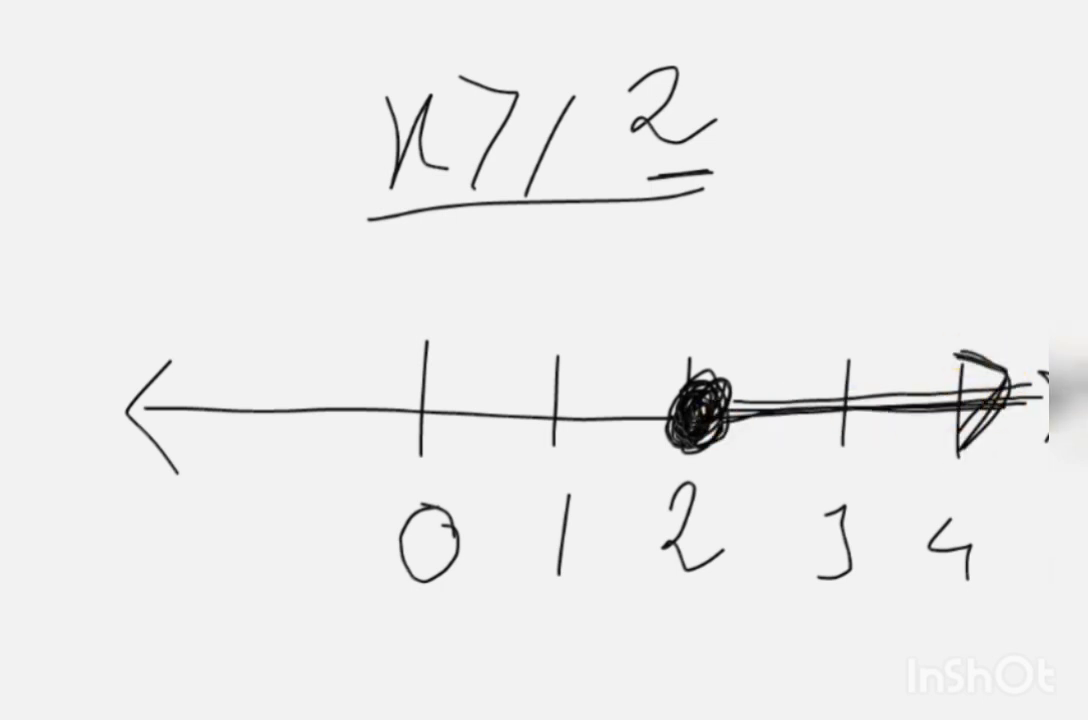
left_click_drag(380, 216, 680, 196)
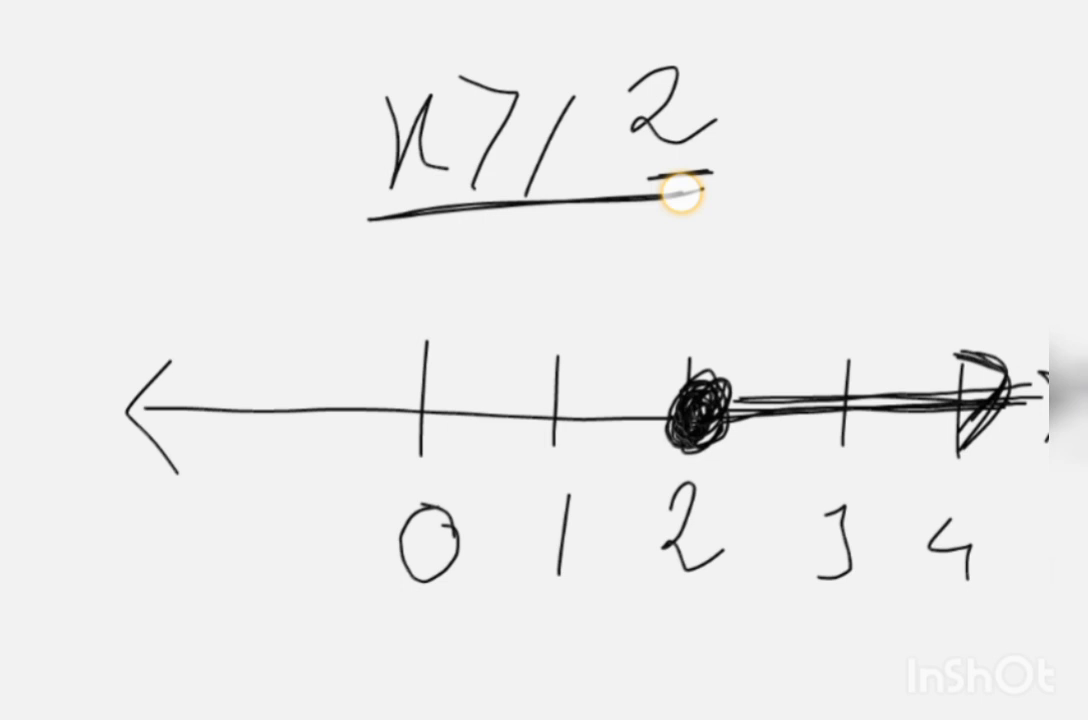